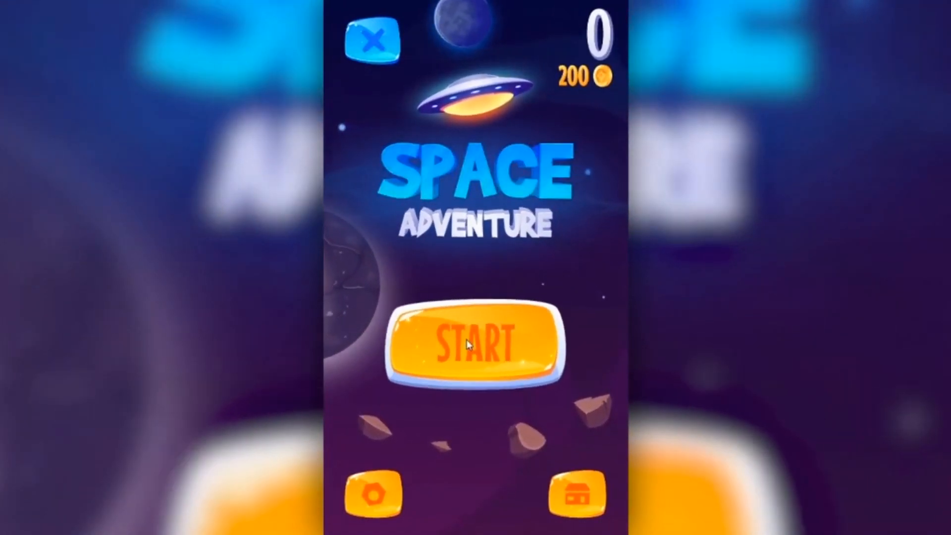
Step: Start a Space Adventure run and steer the rocket left and right around the asteroids
left_click(475, 342)
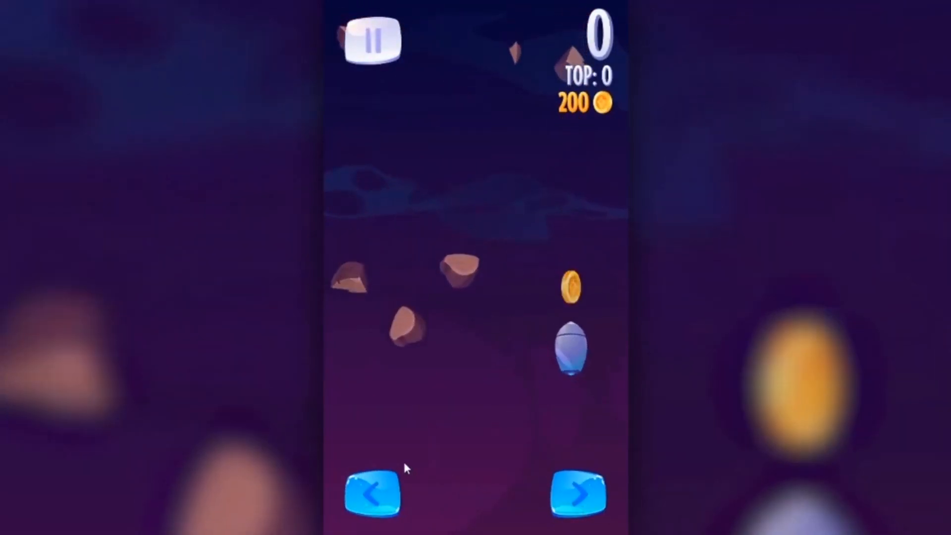
left_click(373, 492)
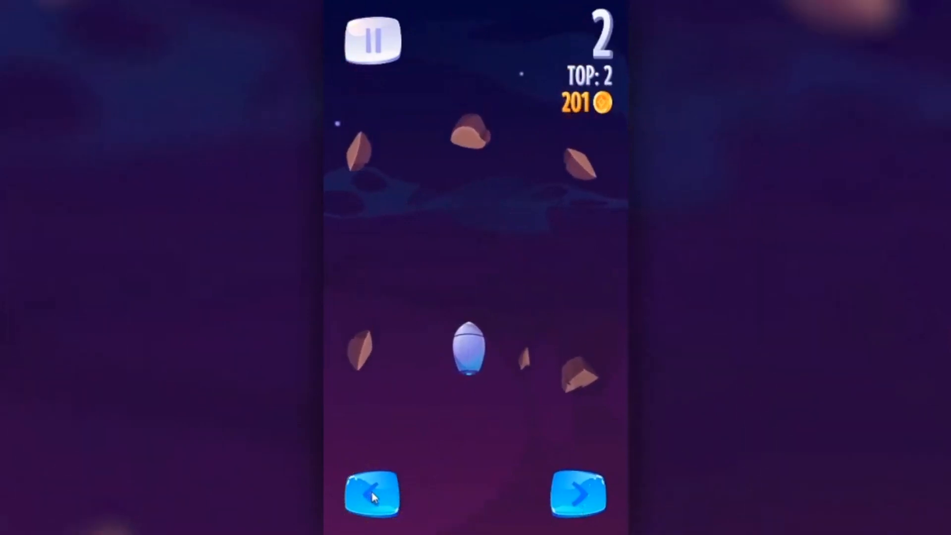
left_click(574, 491)
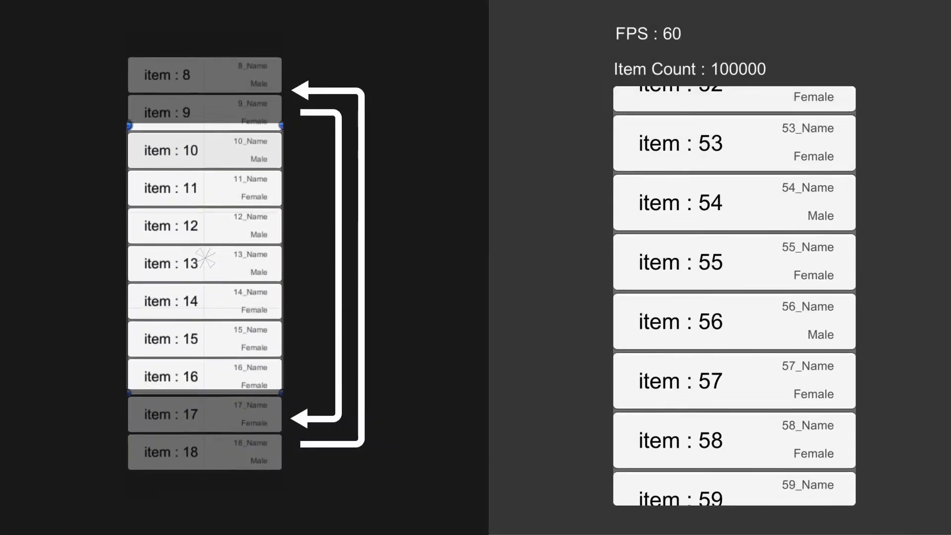
Step: Scroll the Default and Recyclable Scroll Rect lists, watching the default drop to 3-5 FPS at 10,000 items while the recyclable holds 60
scroll("down", 3)
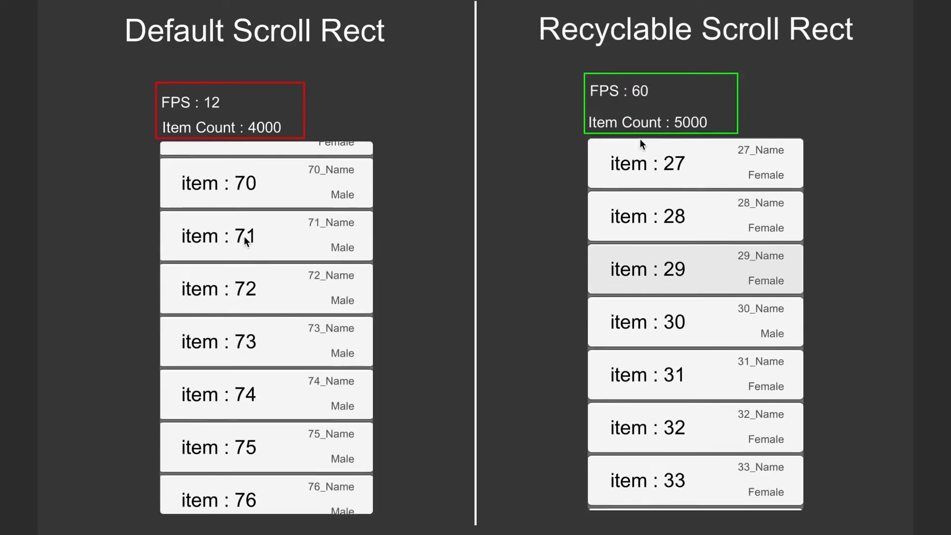
scroll("down", 3)
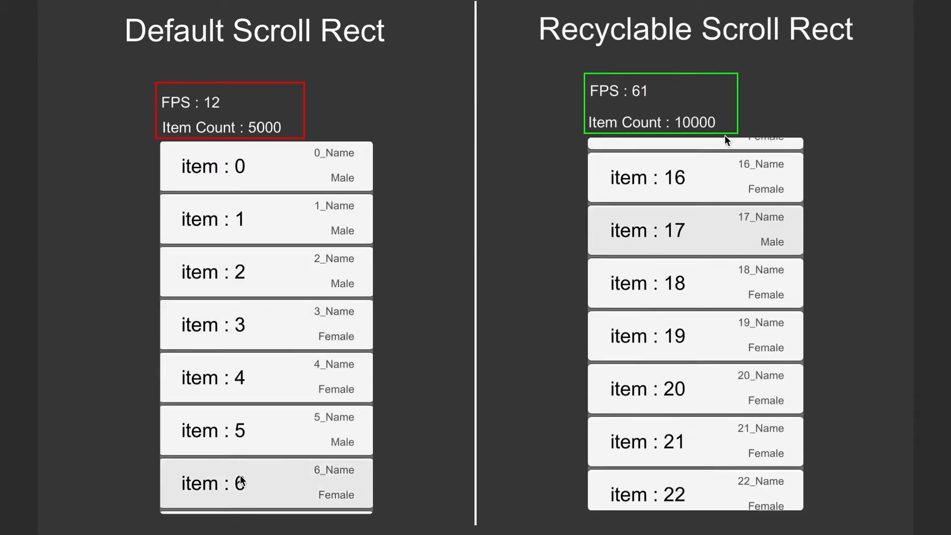
scroll("down", 3)
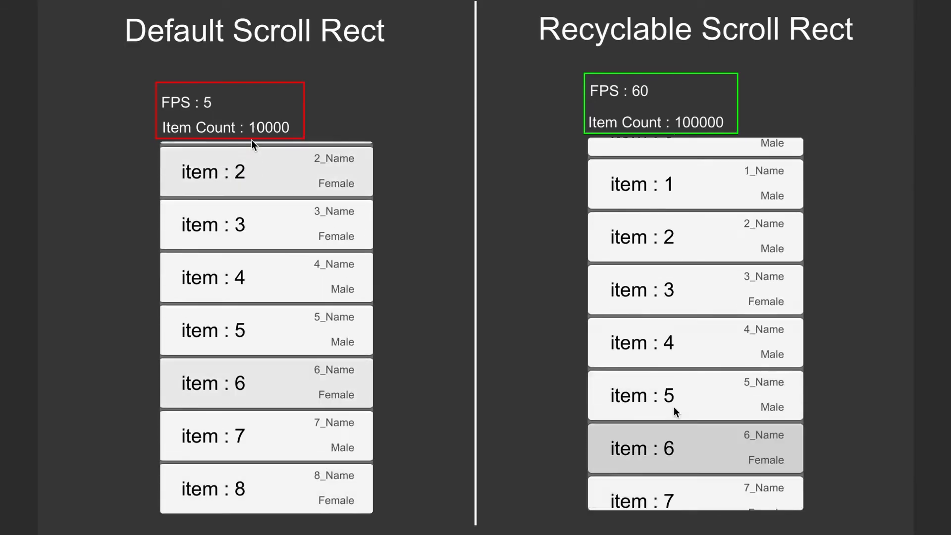
scroll("down", 3)
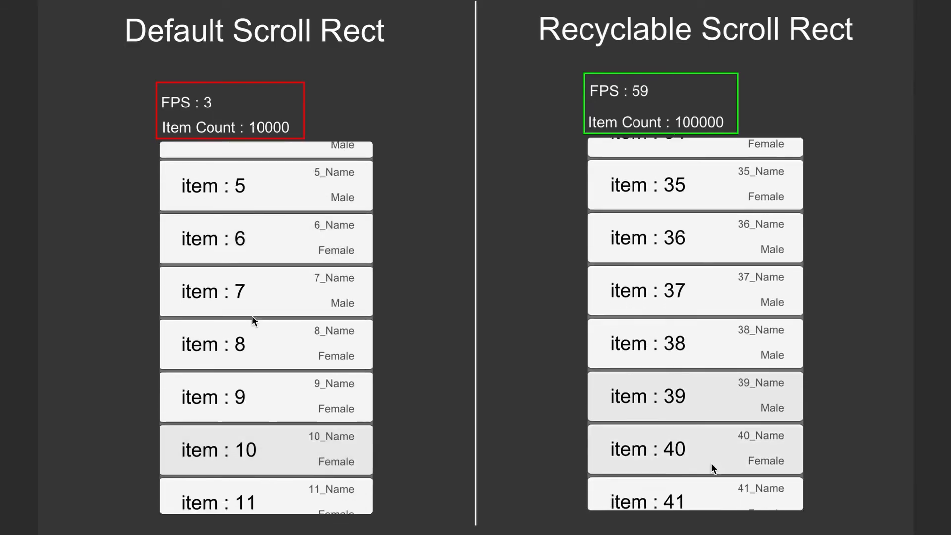
scroll("down", 3)
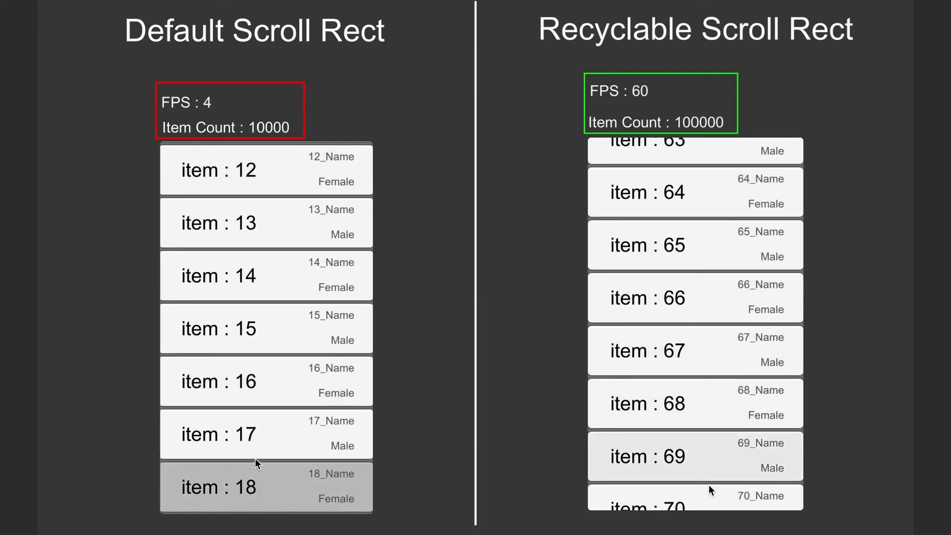
scroll("down", 3)
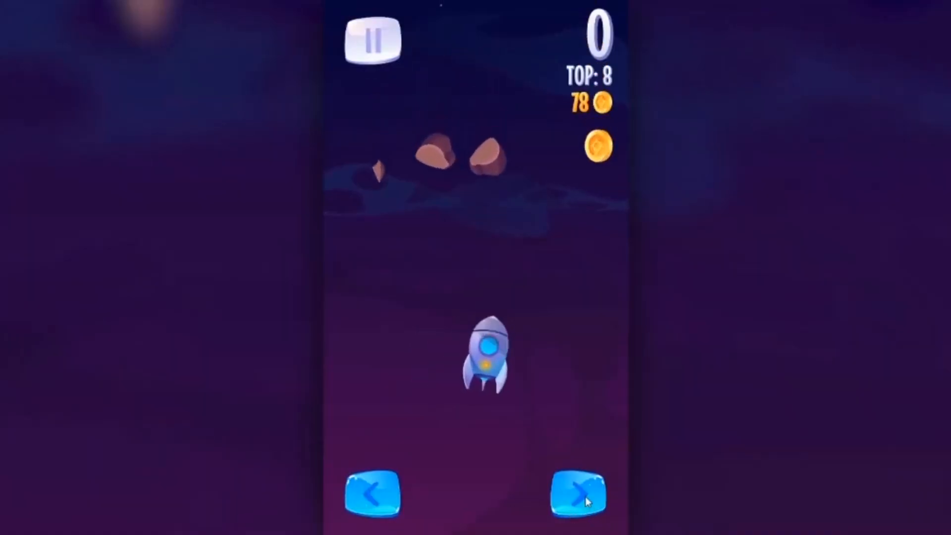
Step: Steer right until game over at 2 points, restart, then steer left to collect a coin
left_click(576, 492)
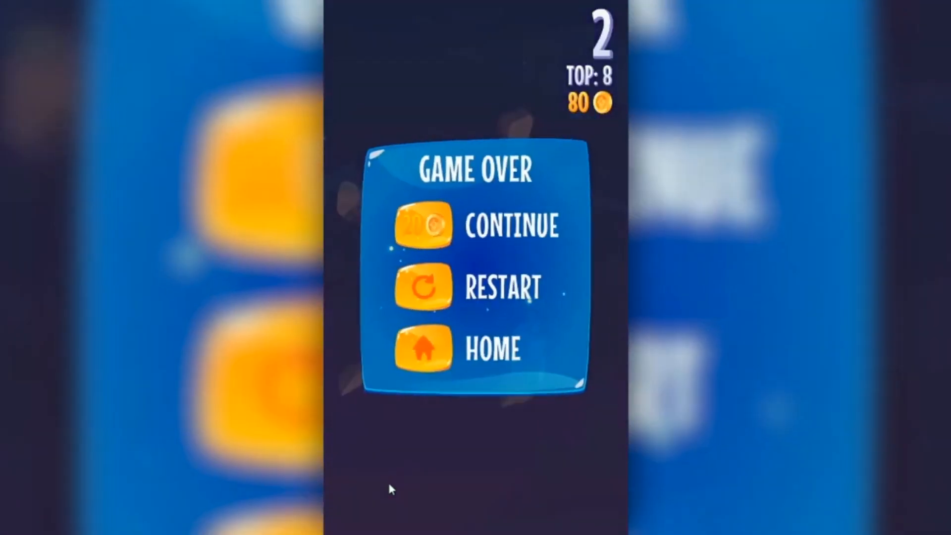
left_click(423, 287)
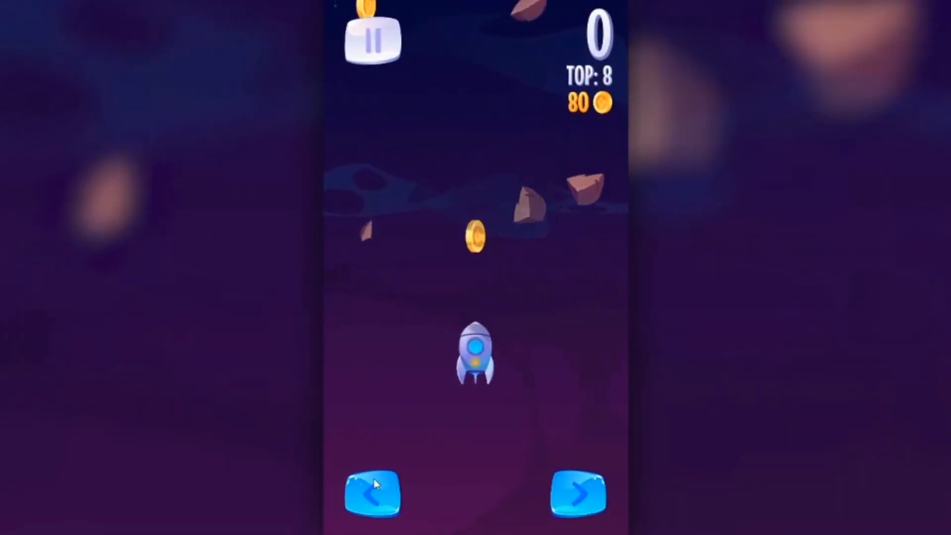
left_click(372, 493)
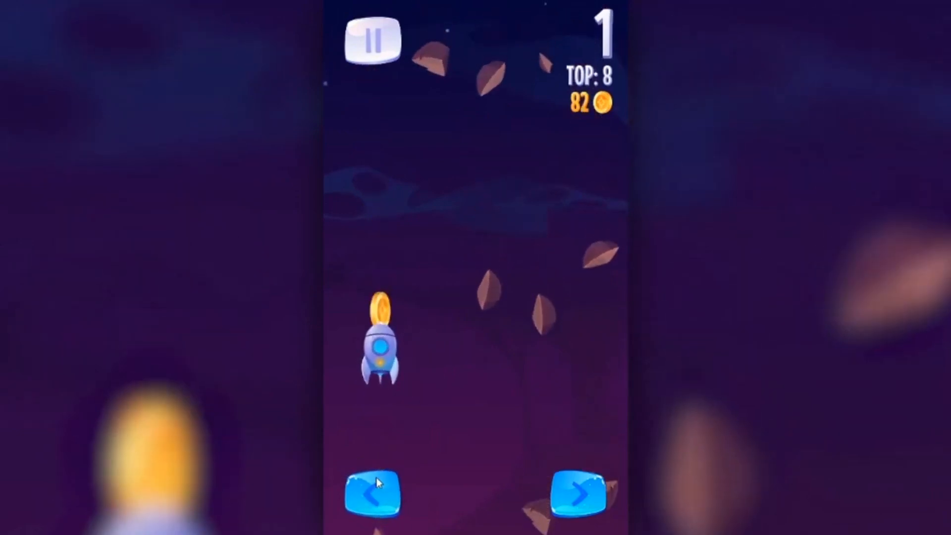